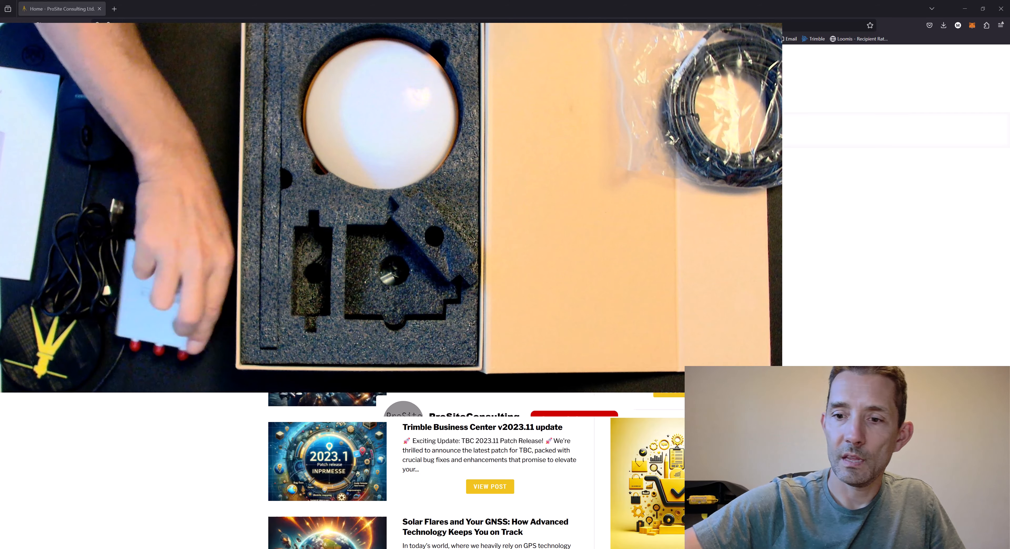
left_click(574, 374)
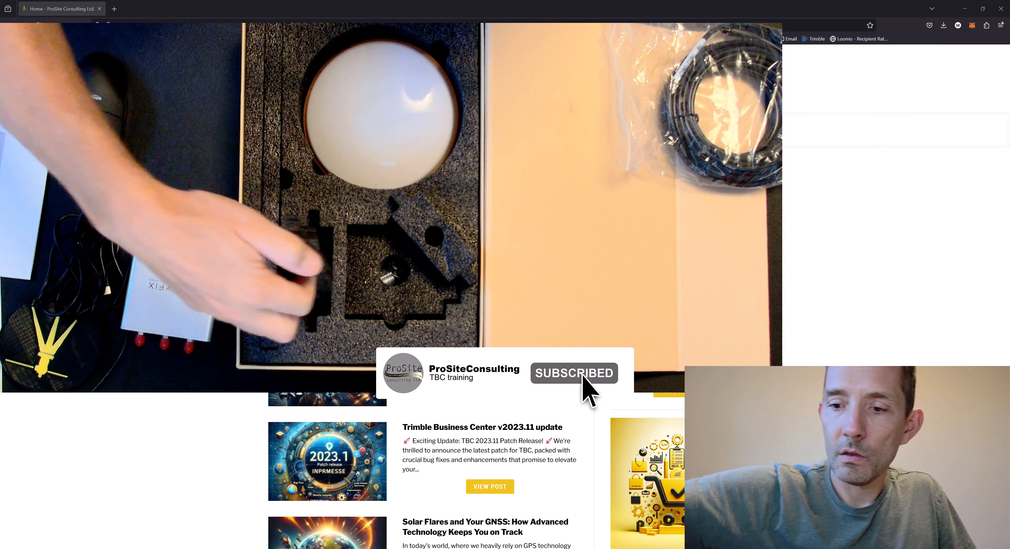